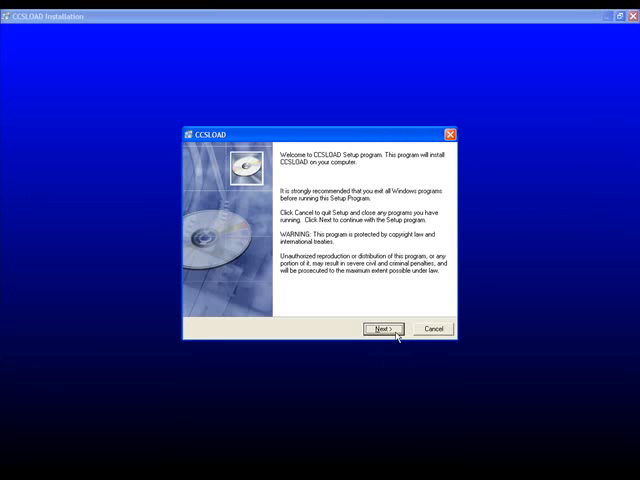
Step: Install CCSLOAD with default folder and PIC-C group, associating hex files, and finish
{"action": "left_click", "coordinate": [381, 329]}
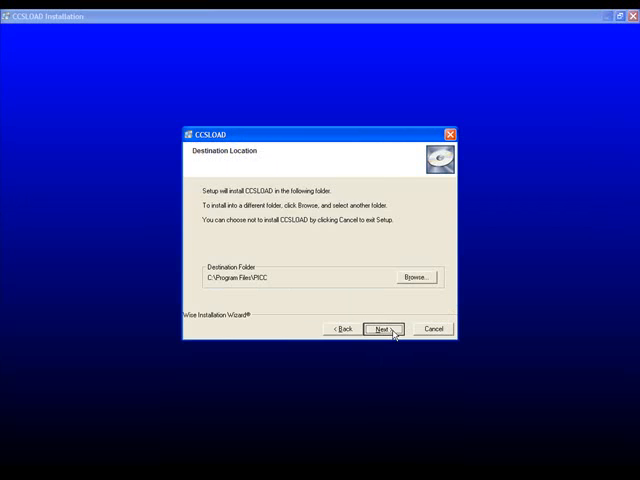
{"action": "left_click", "coordinate": [380, 328]}
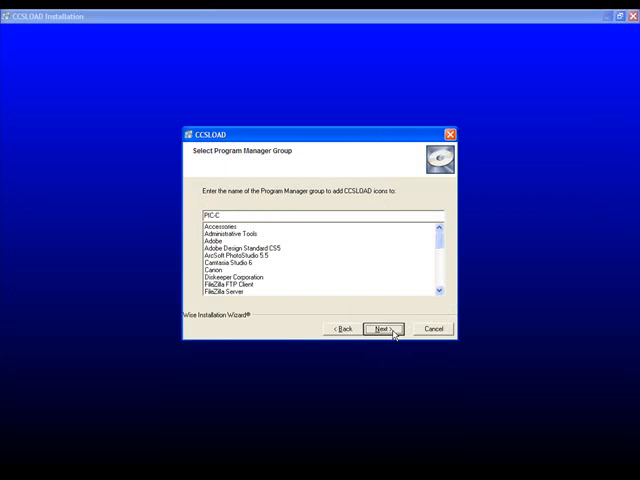
{"action": "left_click", "coordinate": [382, 328]}
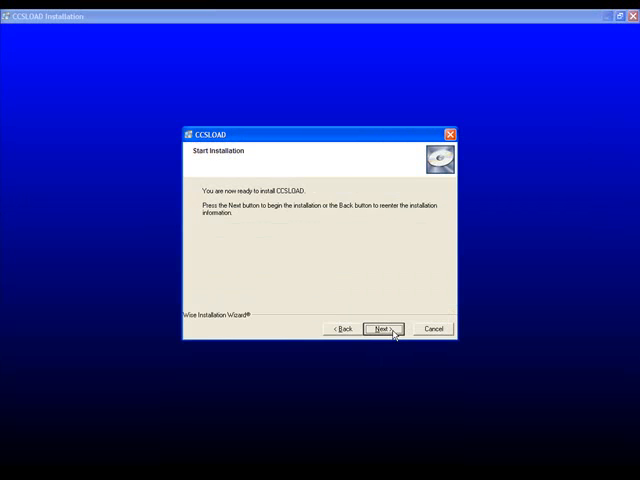
{"action": "left_click", "coordinate": [380, 328]}
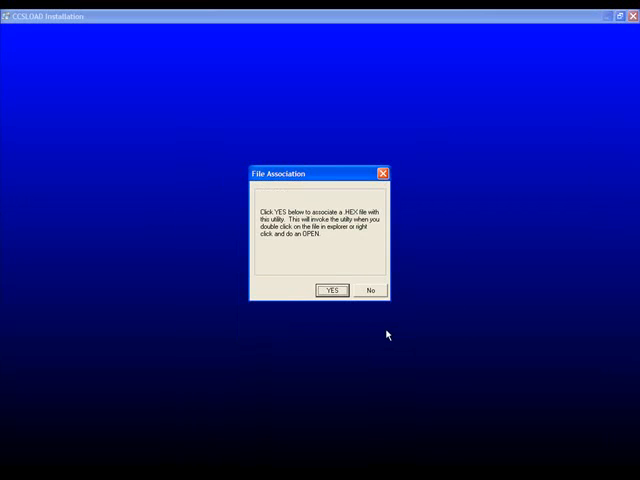
{"action": "left_click", "coordinate": [331, 290]}
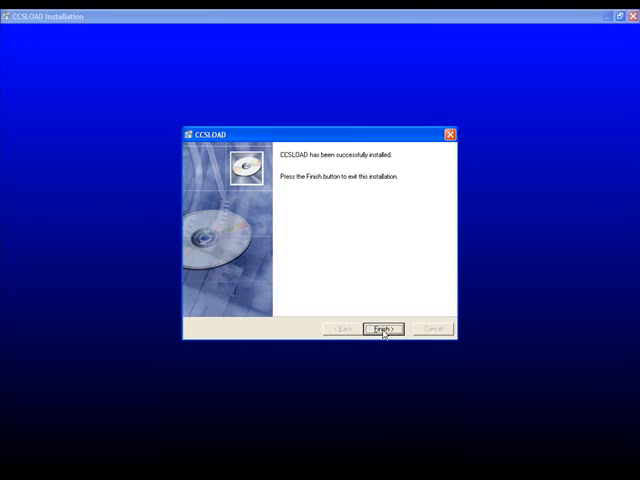
{"action": "left_click", "coordinate": [381, 328]}
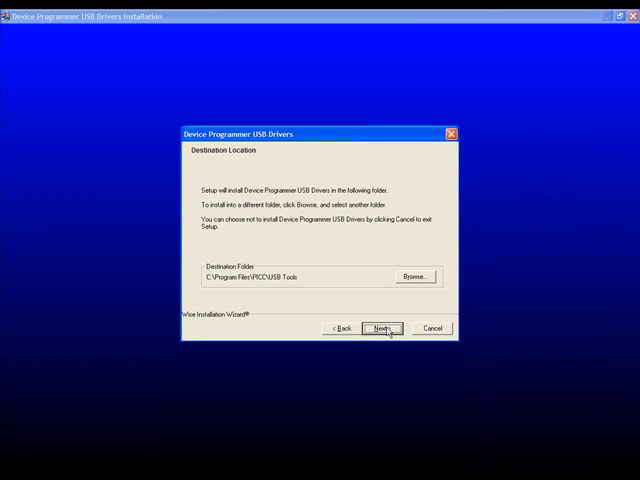
Step: Install the programmer USB drivers to the default USB Tools folder and close the installer
{"action": "left_click", "coordinate": [382, 328]}
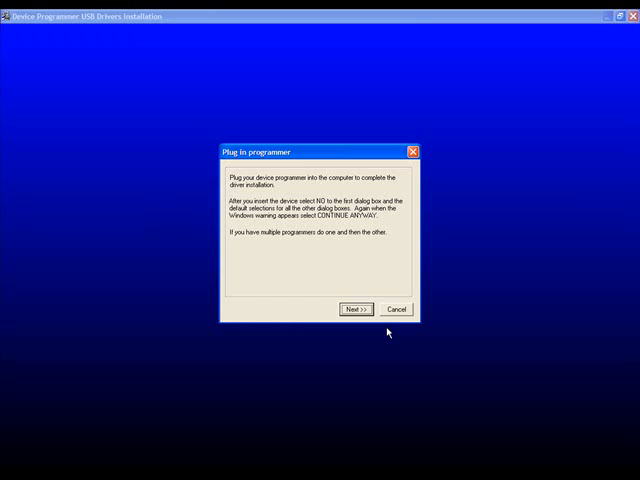
{"action": "left_click", "coordinate": [353, 309]}
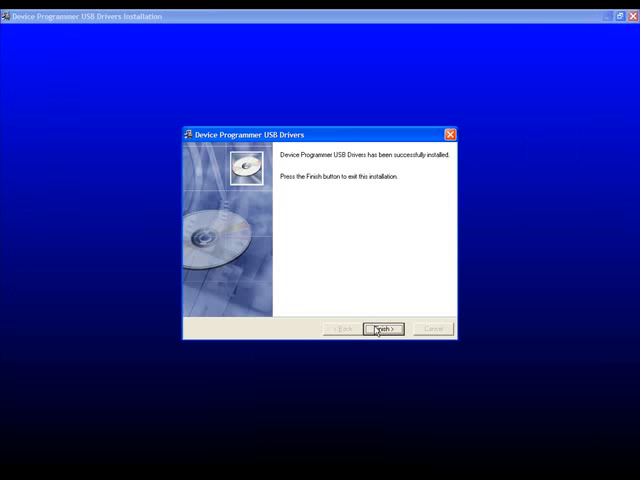
{"action": "left_click", "coordinate": [382, 328]}
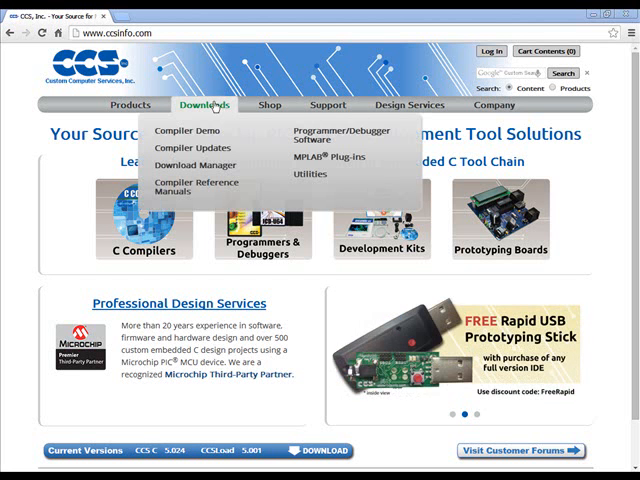
Step: Leave the ccsinfo.com page in Chrome to return to the desktop
{"action": "left_click", "coordinate": [204, 105]}
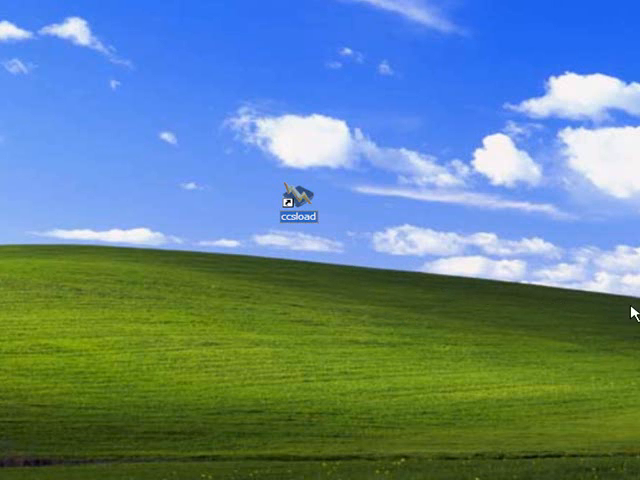
Step: Double-click the ccsload desktop shortcut to start the Device Programmer
{"action": "double_click", "coordinate": [296, 195]}
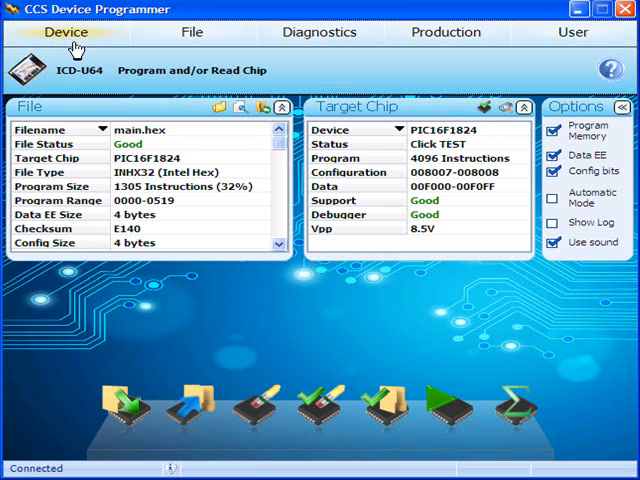
{"action": "left_click", "coordinate": [192, 32]}
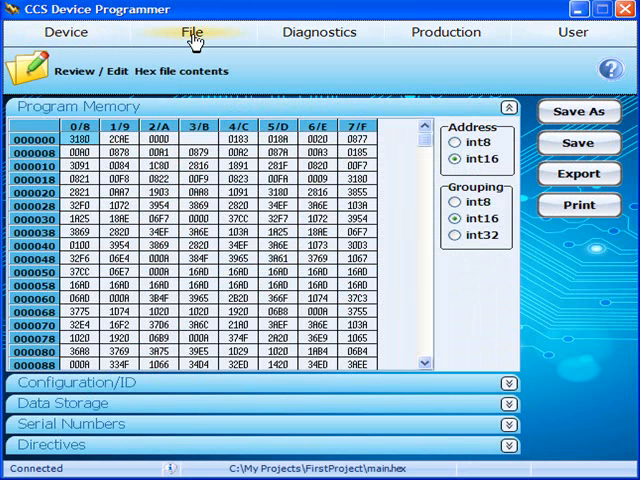
{"action": "mouse_move", "coordinate": [275, 62]}
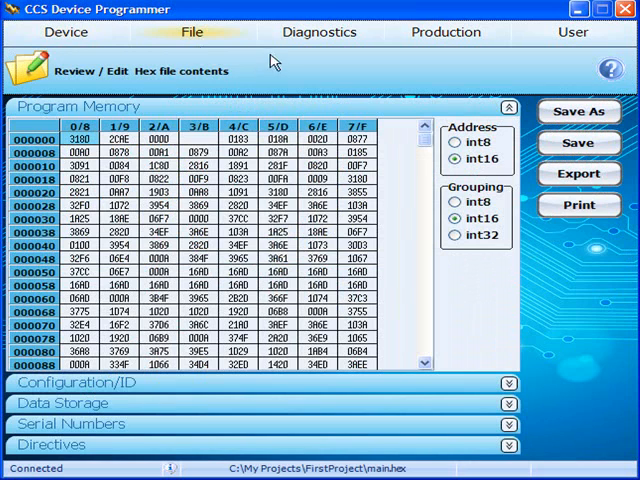
{"action": "left_click", "coordinate": [319, 32]}
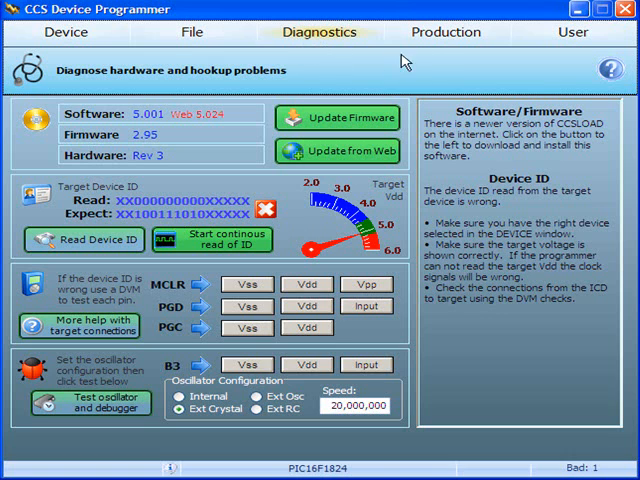
{"action": "left_click", "coordinate": [445, 32]}
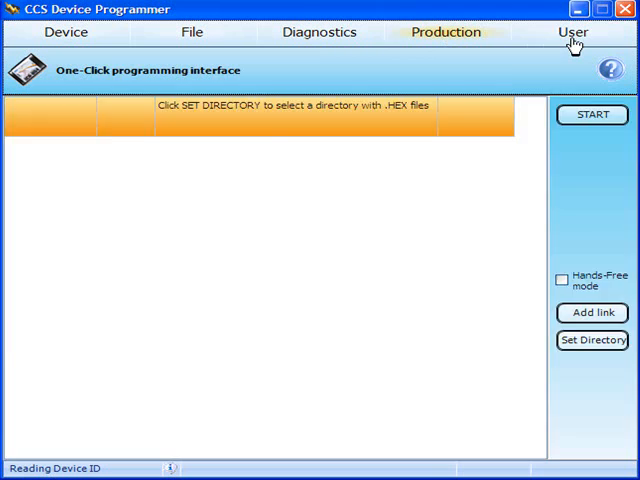
{"action": "left_click", "coordinate": [573, 32]}
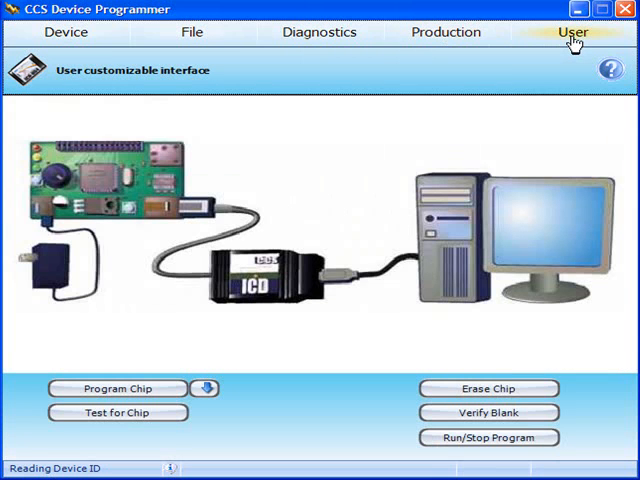
{"action": "left_click", "coordinate": [66, 32]}
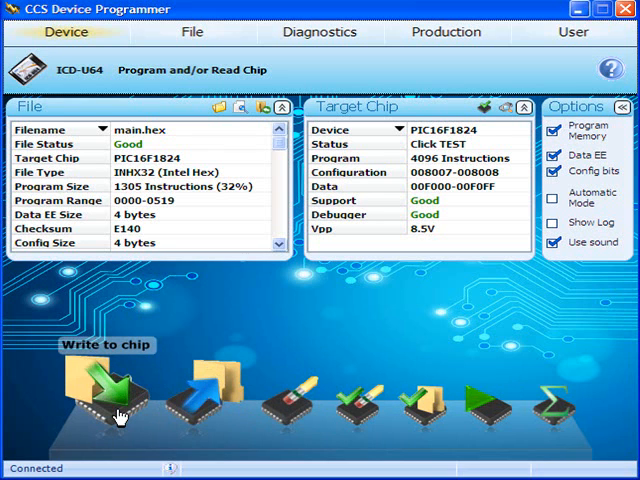
{"action": "mouse_move", "coordinate": [185, 415]}
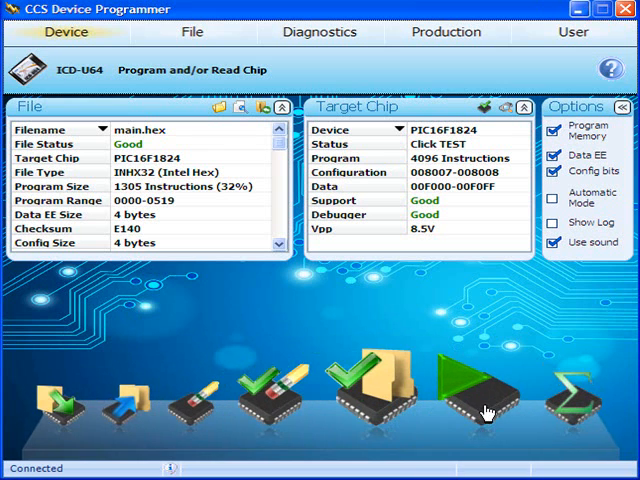
{"action": "mouse_move", "coordinate": [486, 413]}
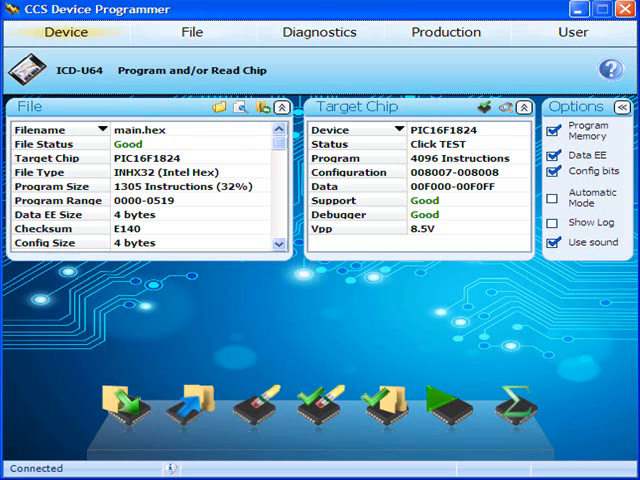
{"action": "mouse_move", "coordinate": [221, 108]}
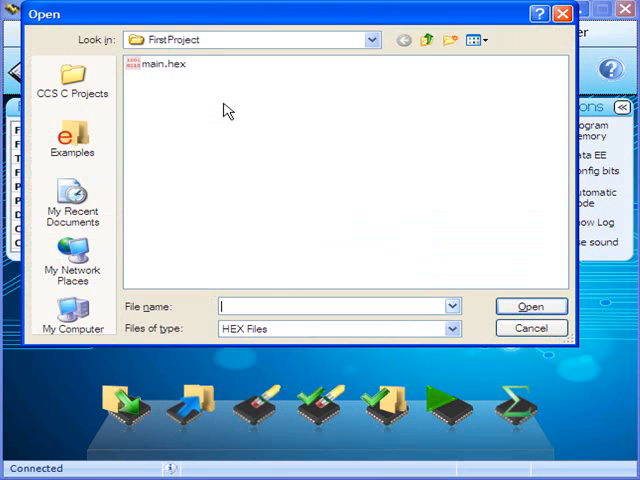
Step: Open main2.hex from the SecondProject folder in My Projects
{"action": "left_click", "coordinate": [426, 40]}
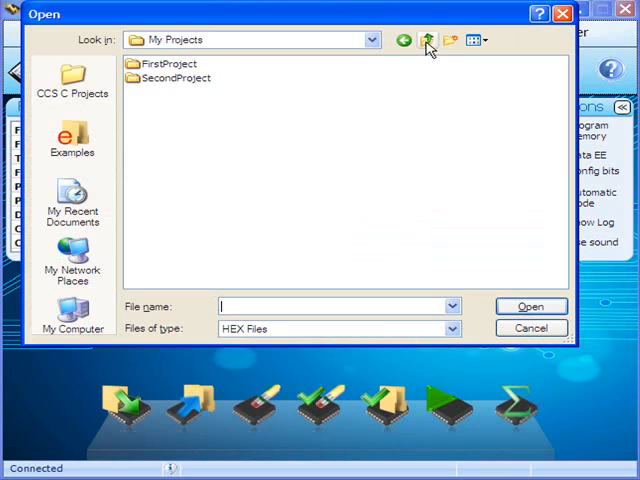
{"action": "double_click", "coordinate": [180, 78]}
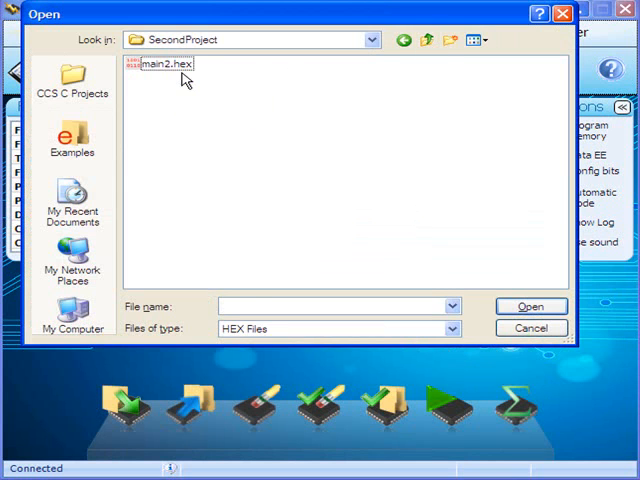
{"action": "left_click", "coordinate": [166, 64]}
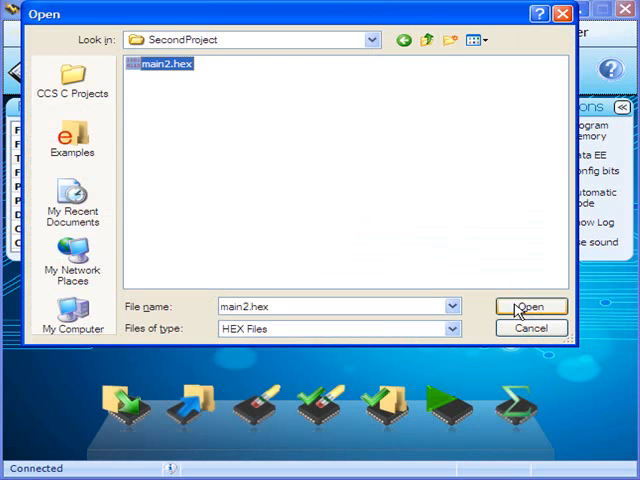
{"action": "left_click", "coordinate": [530, 306]}
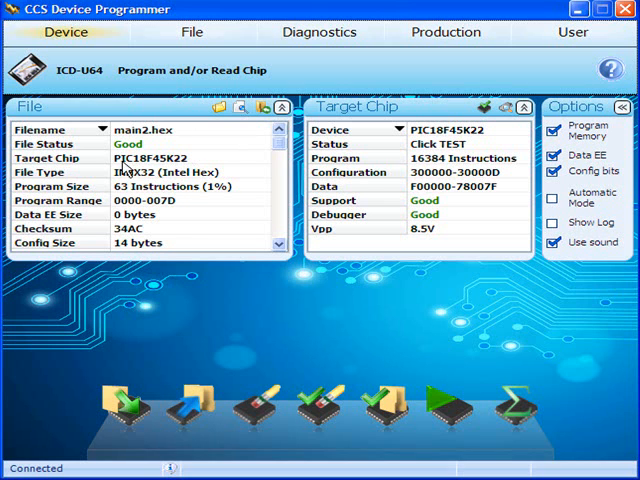
{"action": "mouse_move", "coordinate": [205, 178]}
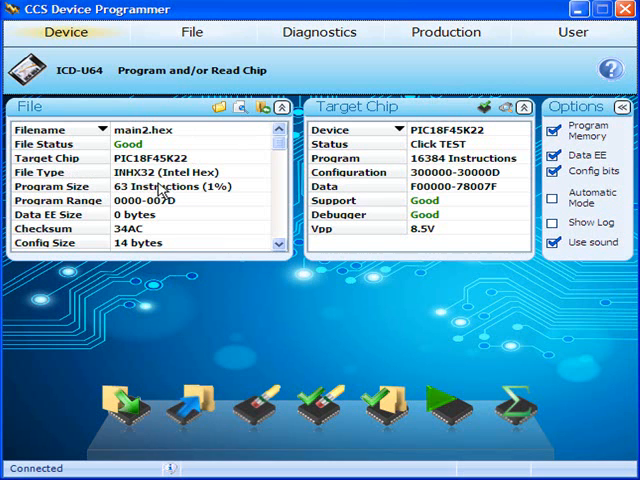
{"action": "mouse_move", "coordinate": [363, 140]}
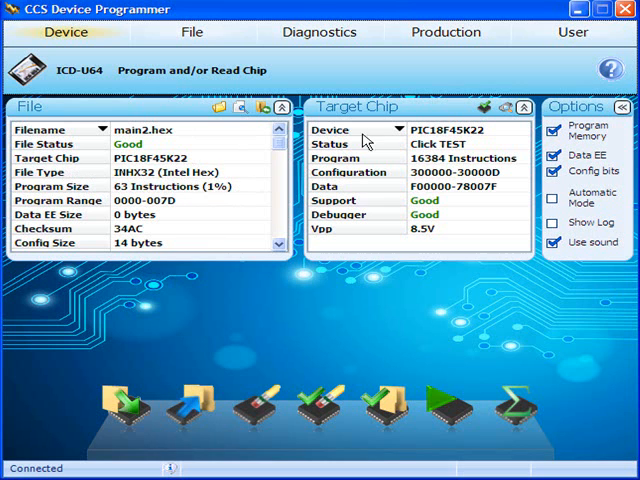
{"action": "mouse_move", "coordinate": [395, 248]}
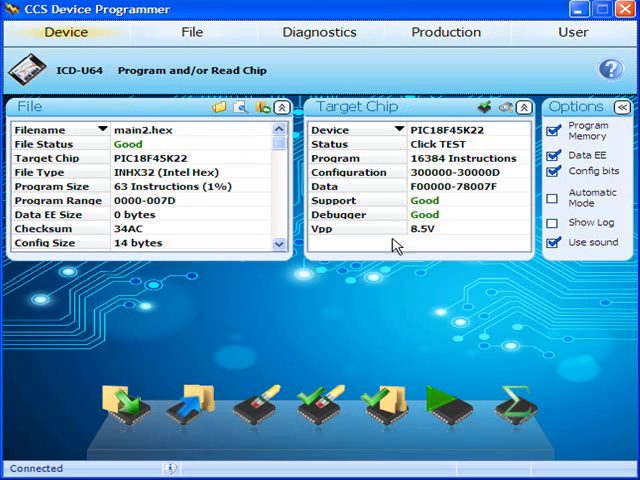
{"action": "mouse_move", "coordinate": [418, 293]}
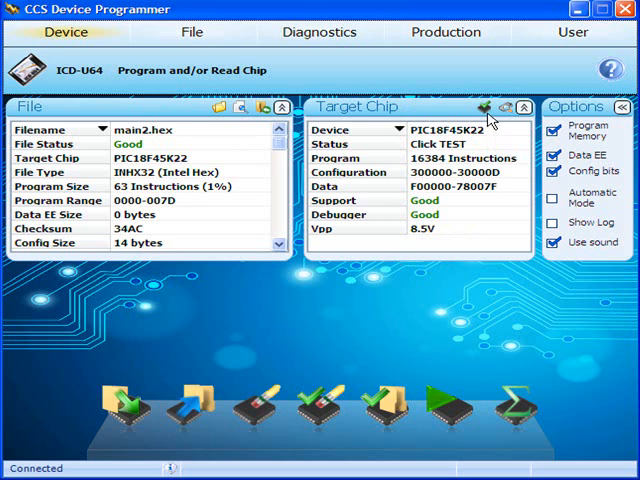
Step: Test the target PIC18F45K22 until it reports Good, device ID 5500, revision 02
{"action": "left_click", "coordinate": [483, 107]}
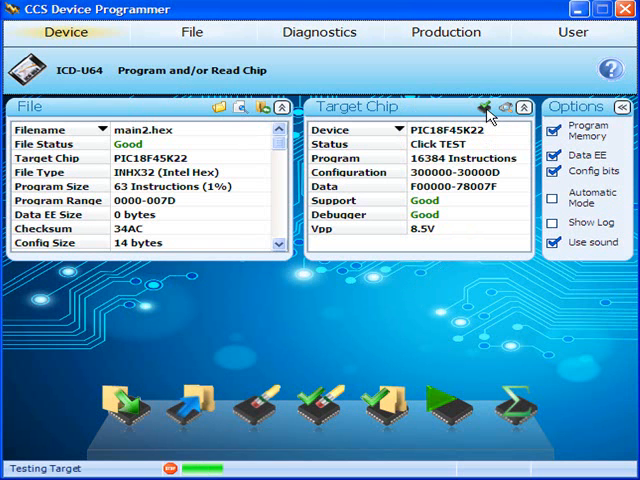
{"action": "left_click", "coordinate": [483, 107]}
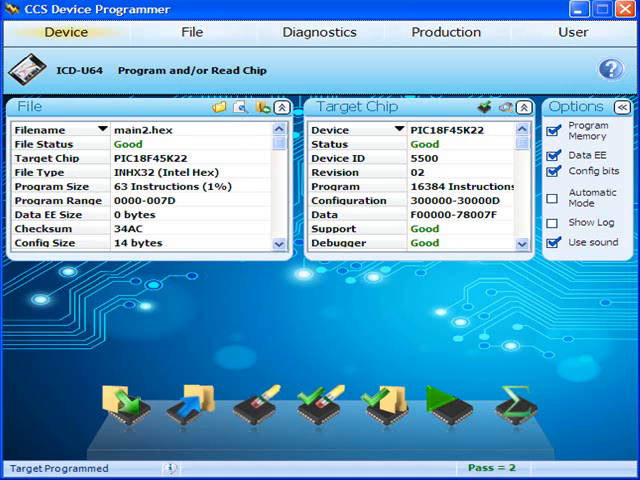
{"action": "mouse_move", "coordinate": [113, 405]}
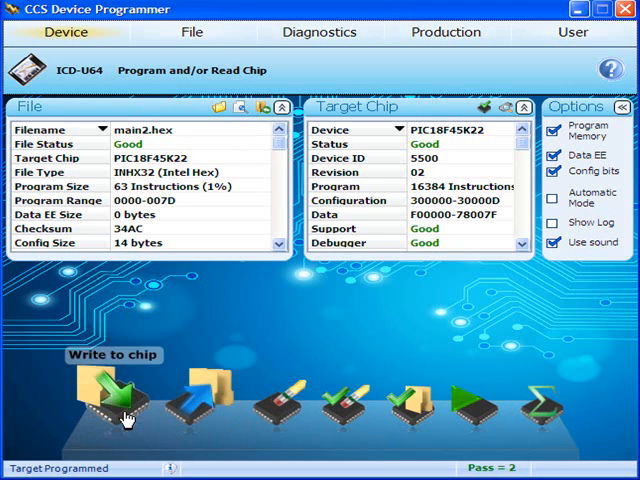
Step: Write main2.hex to the PIC18F45K22 twice and view the download failure details
{"action": "left_click", "coordinate": [113, 400]}
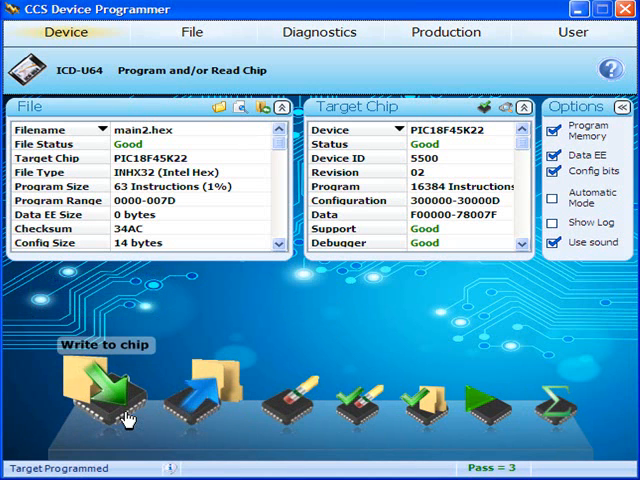
{"action": "left_click", "coordinate": [103, 390]}
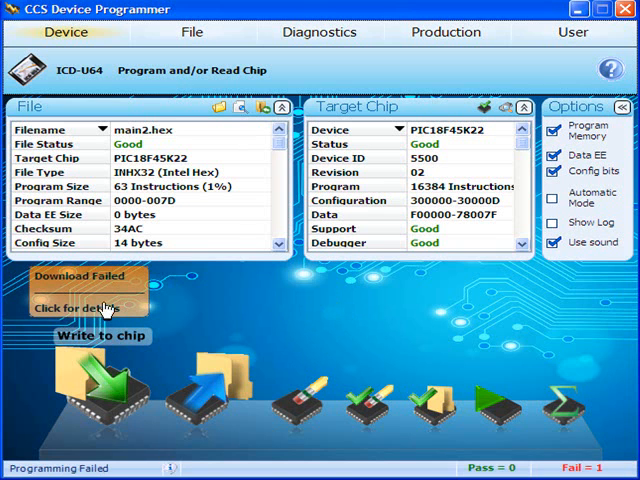
{"action": "left_click", "coordinate": [88, 307]}
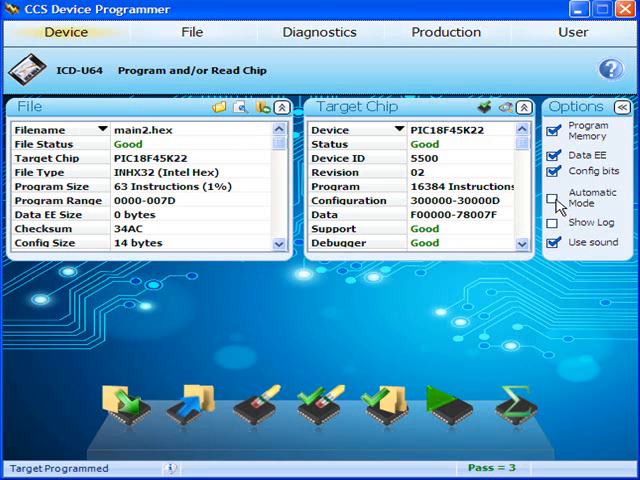
Step: Click near Automatic Mode and wait for the programmer to reconnect with counts cleared
{"action": "left_click", "coordinate": [552, 198]}
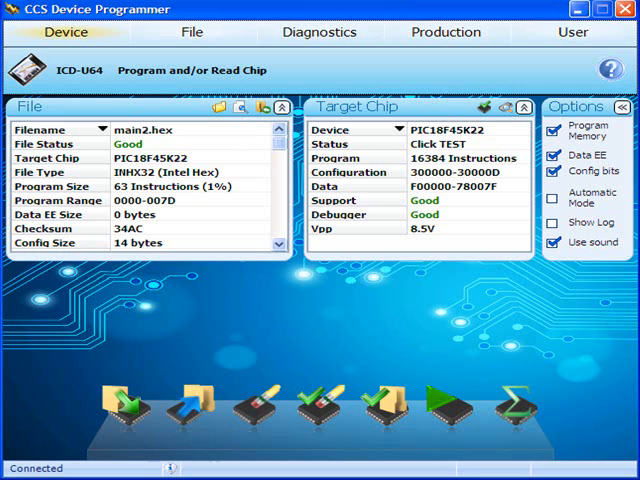
{"action": "mouse_move", "coordinate": [372, 291]}
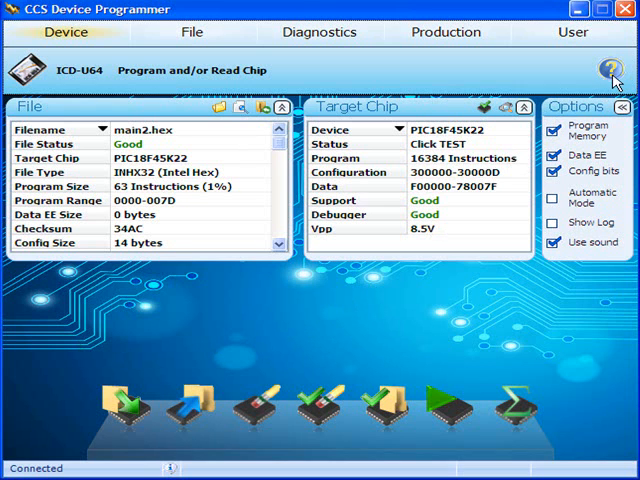
Step: Show the Connection to chip help topic with the programmer-to-target pin table
{"action": "left_click", "coordinate": [611, 69]}
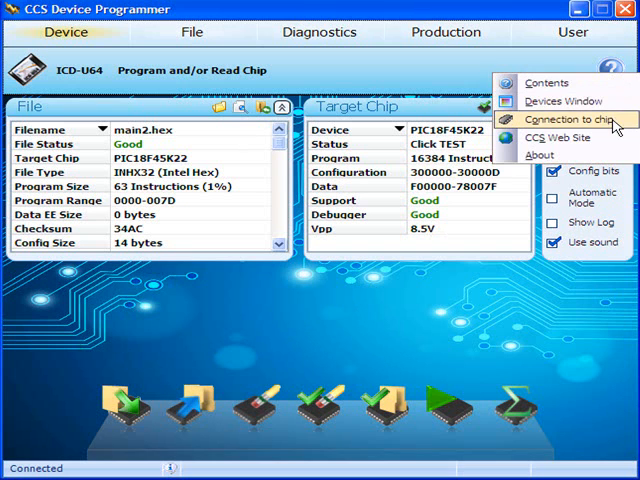
{"action": "left_click", "coordinate": [571, 119]}
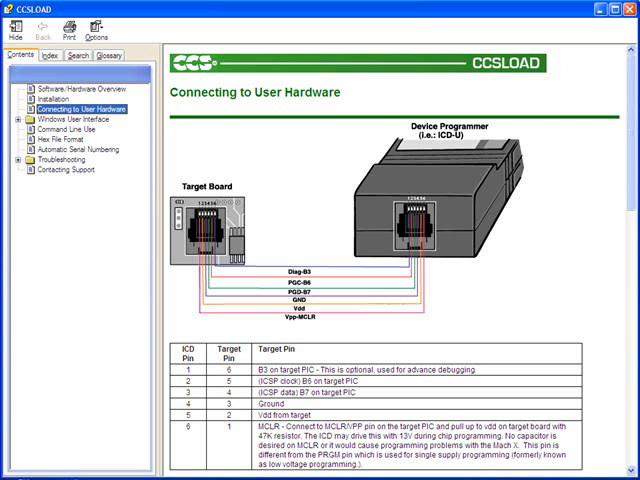